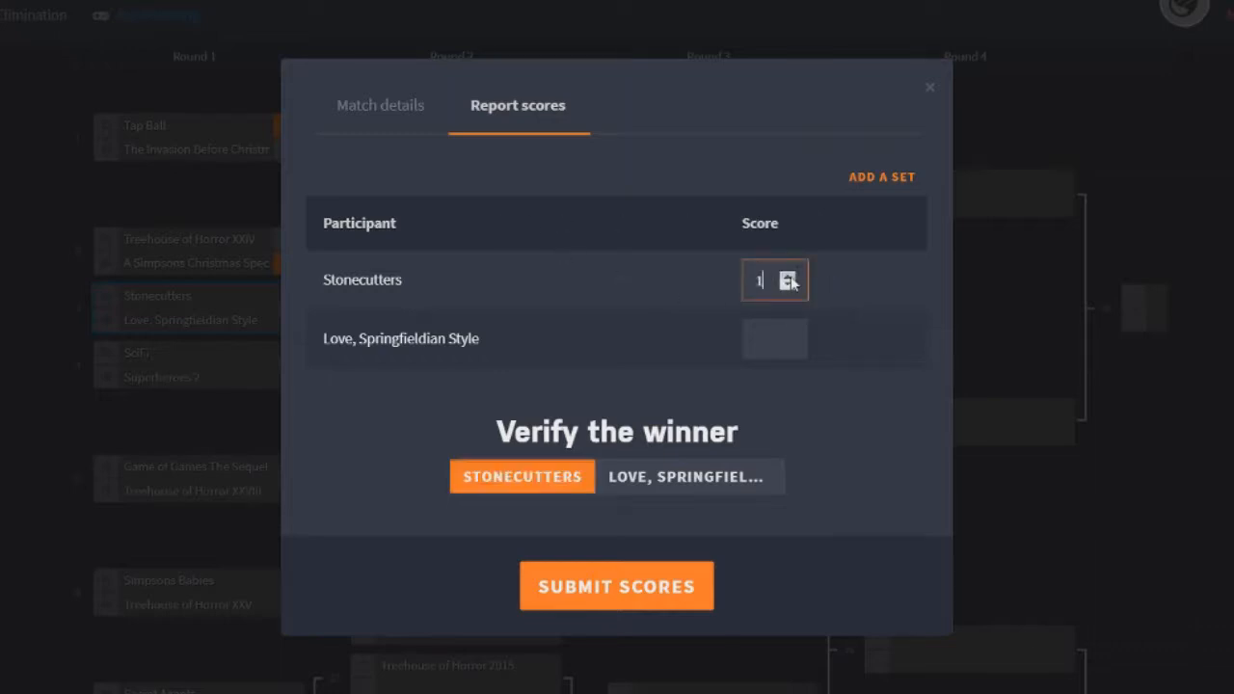
pyautogui.moveTo(697, 338)
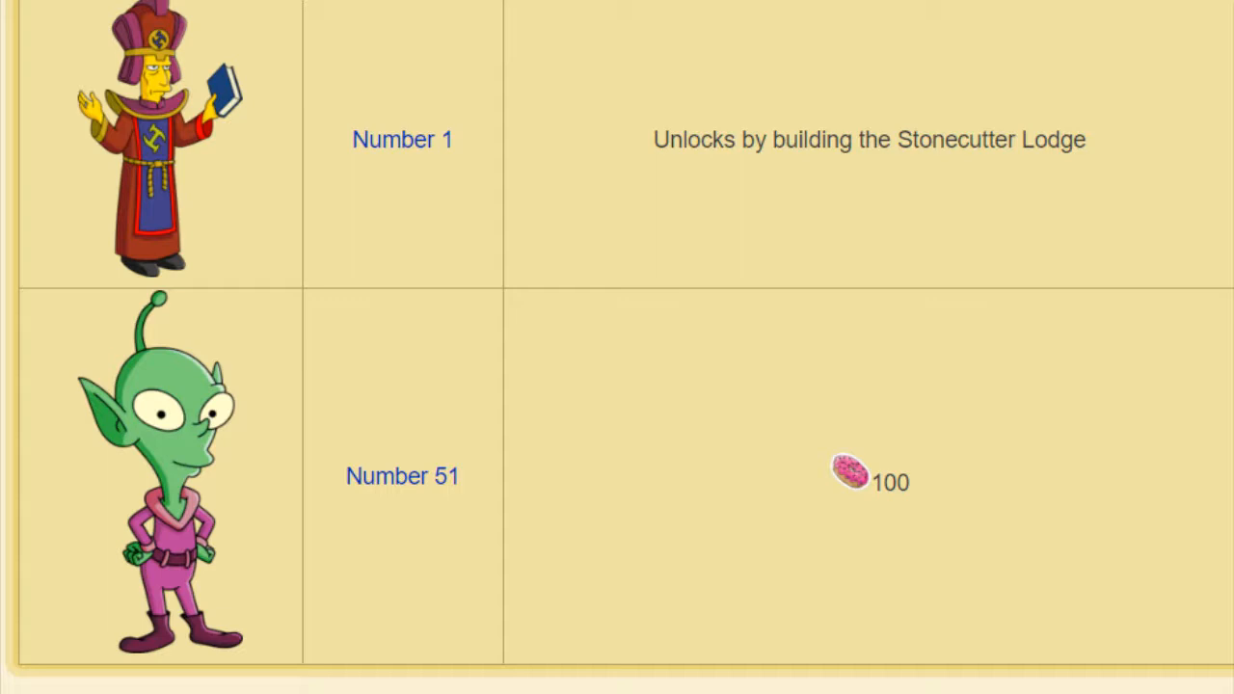
pyautogui.scroll(-3)
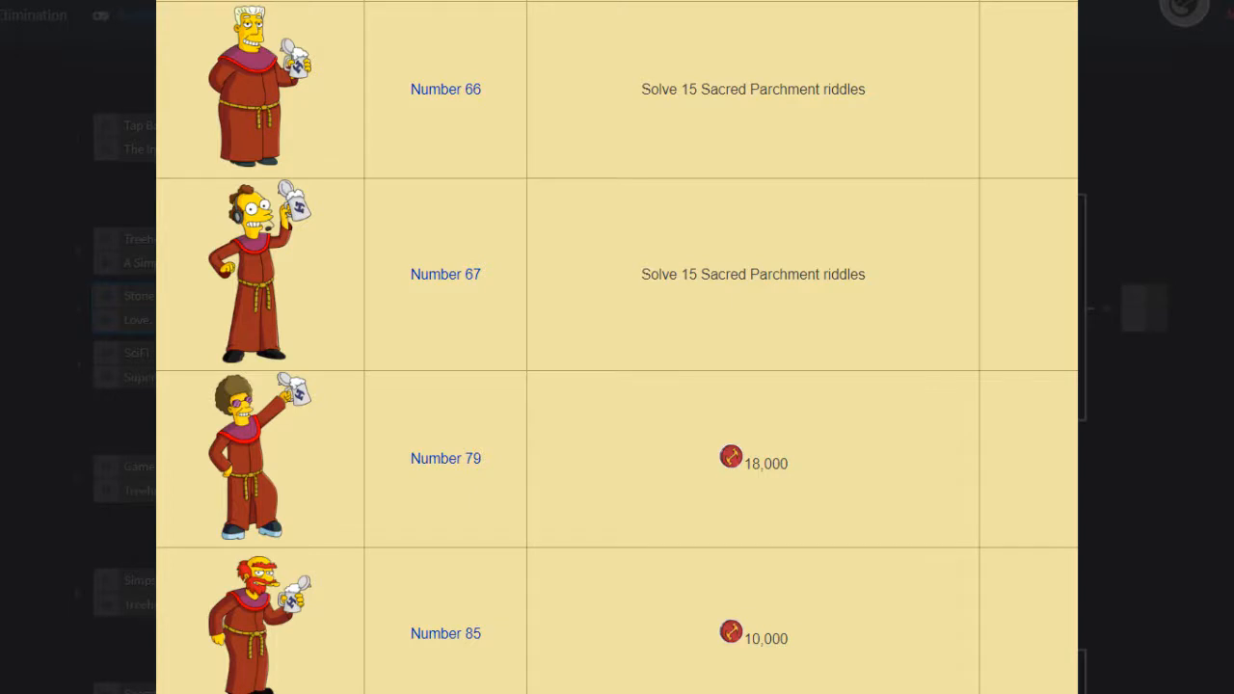
pyautogui.scroll(3)
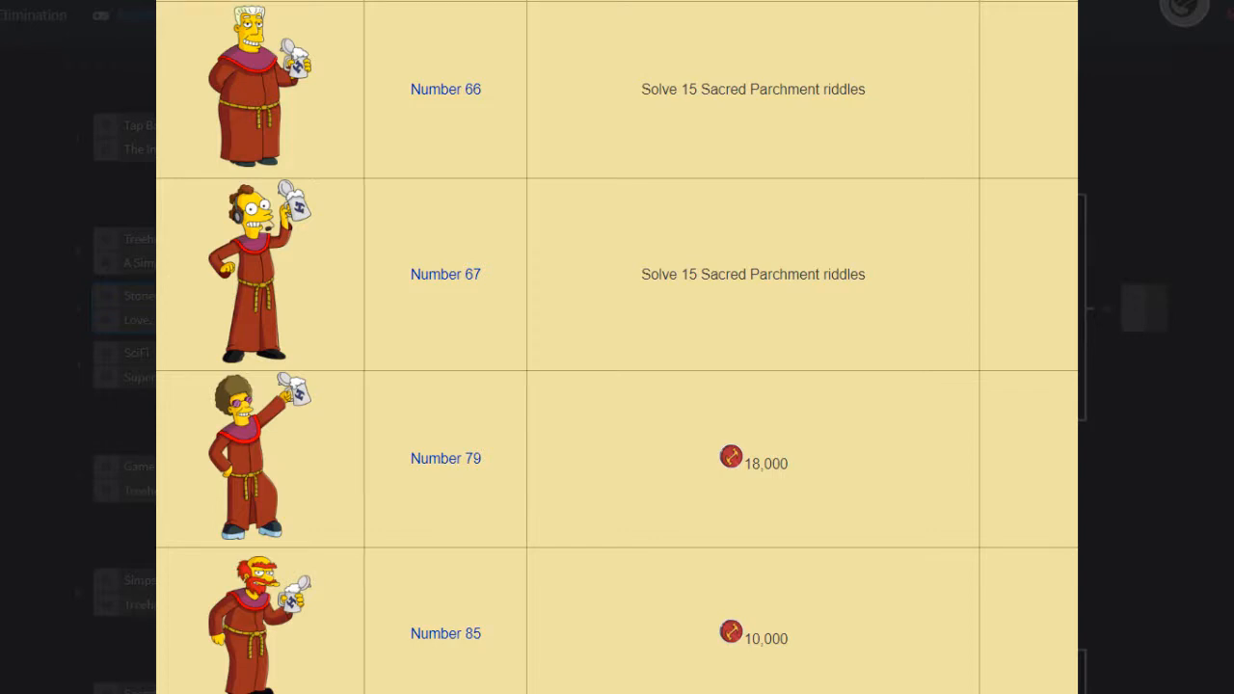
pyautogui.scroll(3)
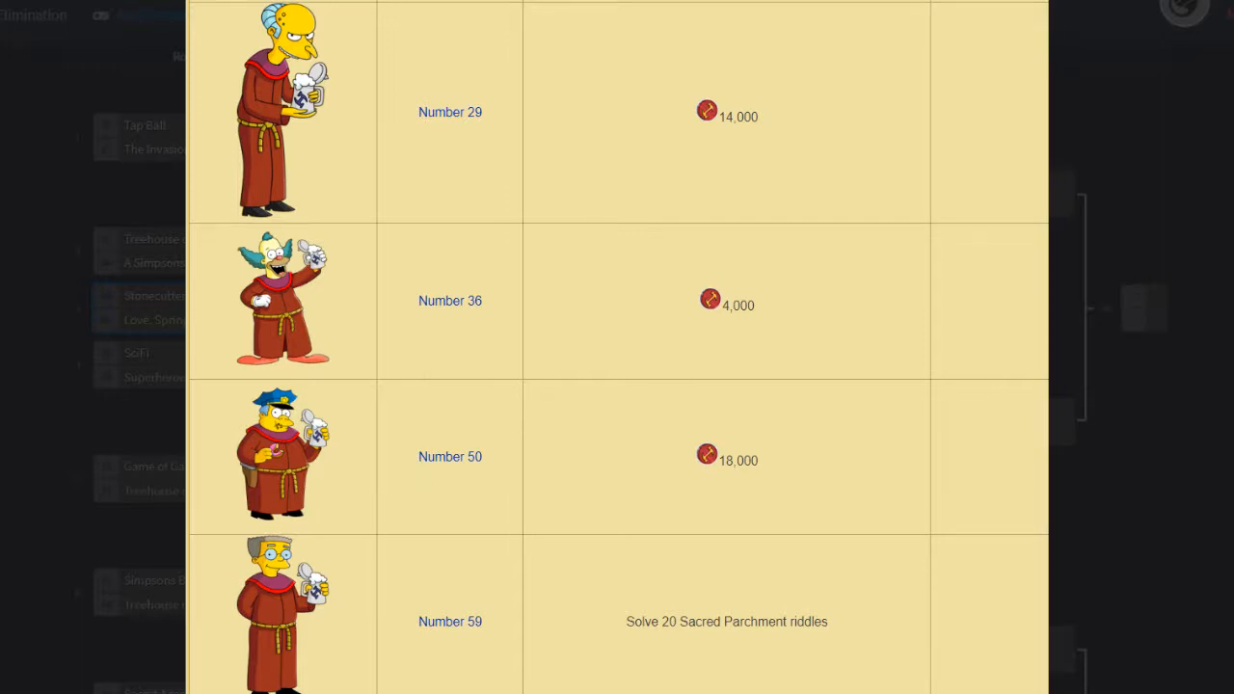
pyautogui.scroll(3)
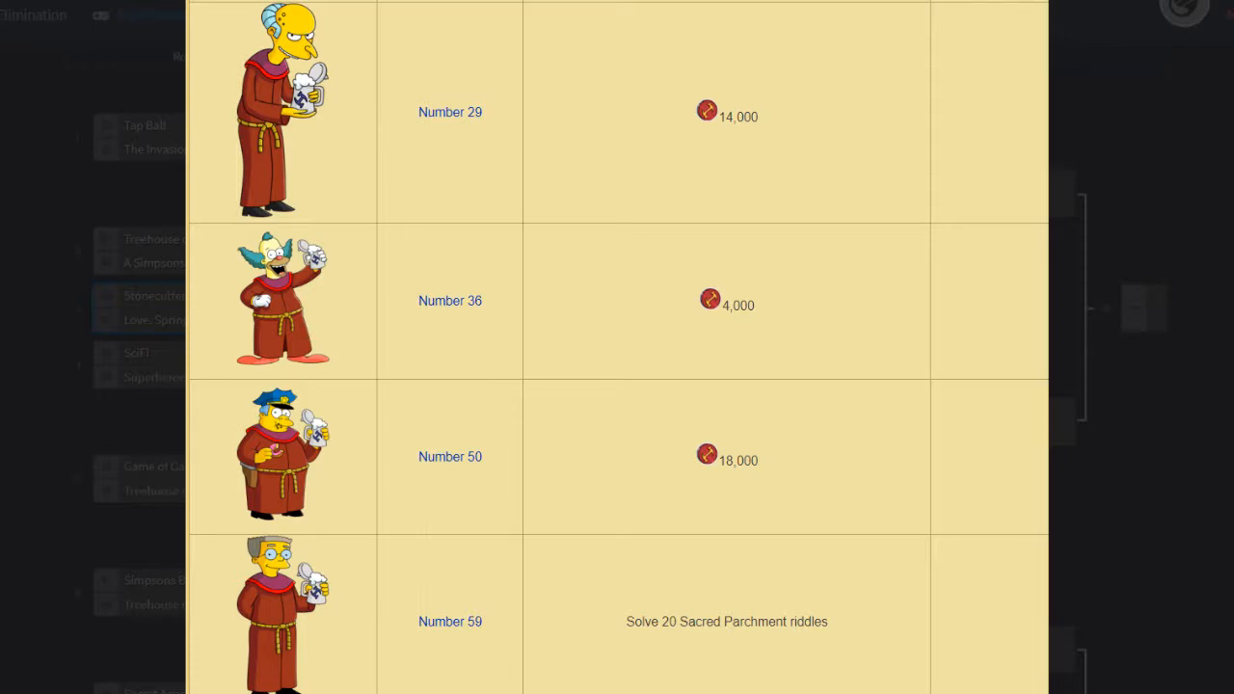
pyautogui.scroll(-3)
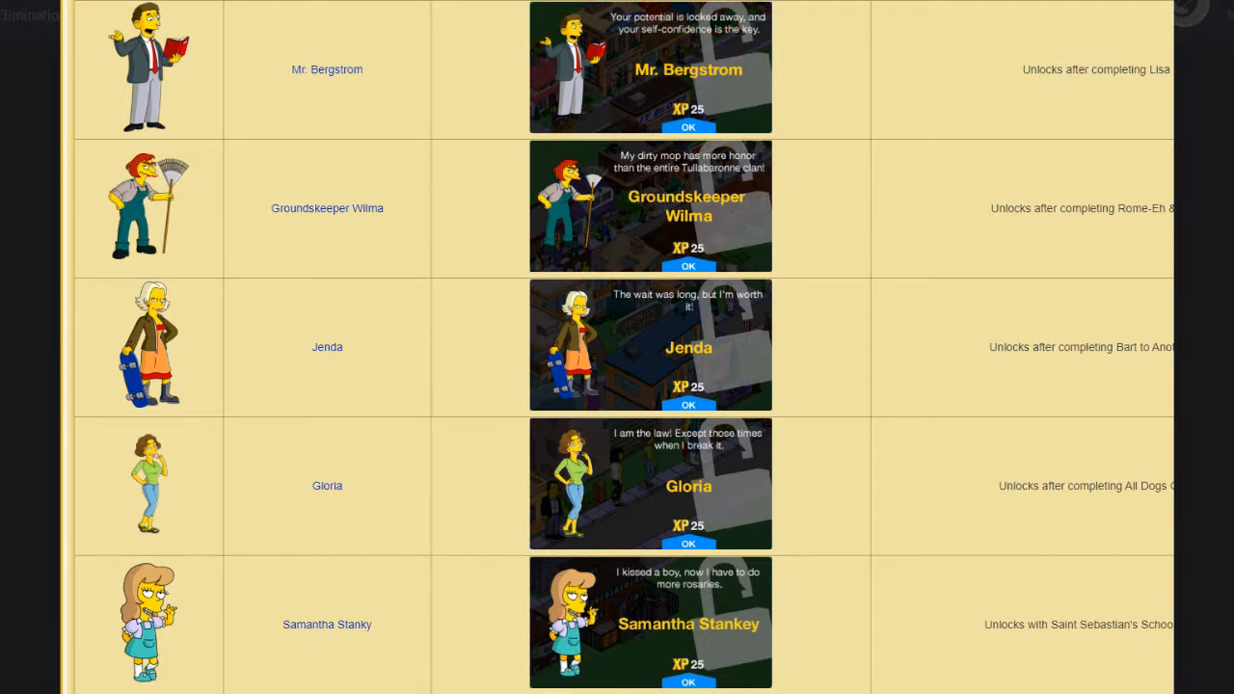
# Scroll back to the Challonge score report showing Stonecutters at 1
pyautogui.scroll(-3)
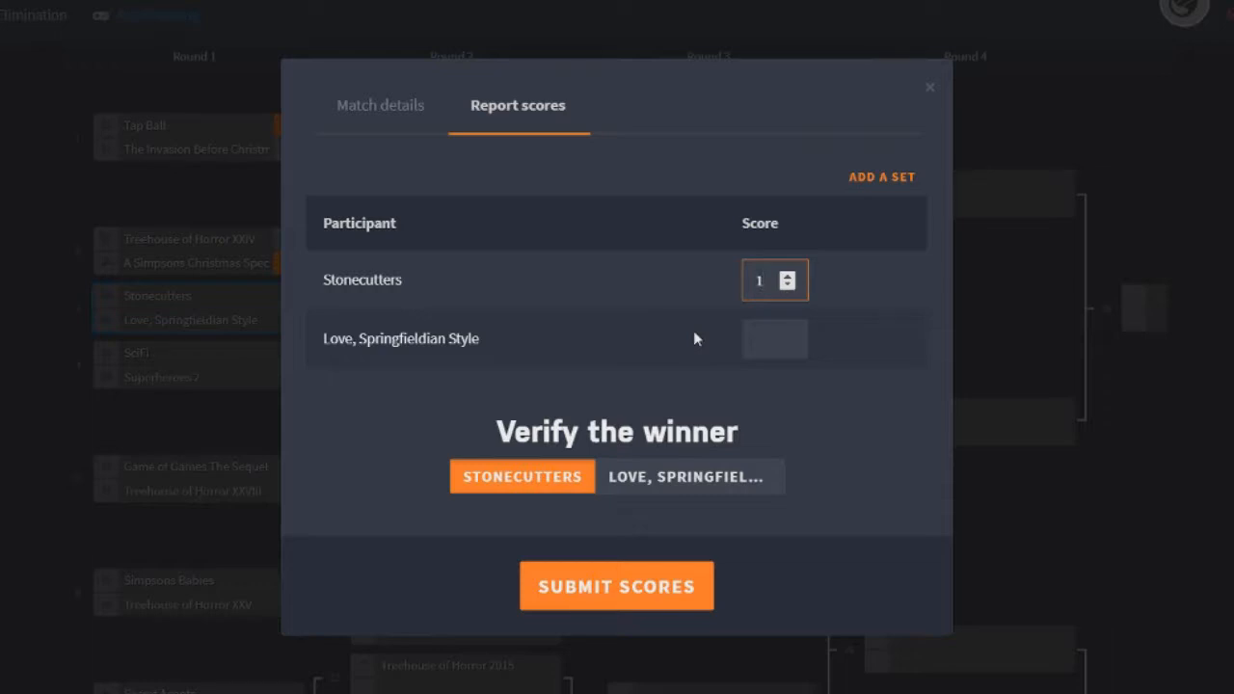
# Enter 2 as Stonecutters' score against Love, Springfieldian Style
pyautogui.click(758, 279)
pyautogui.write('2')
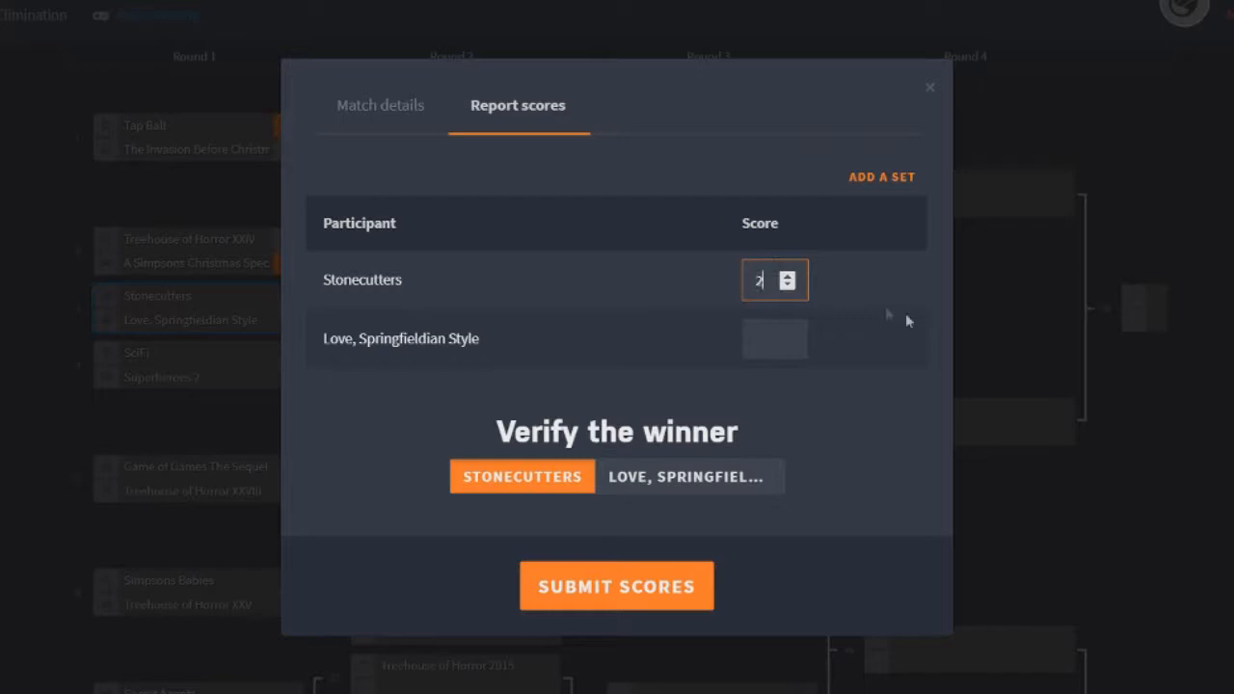
pyautogui.moveTo(909, 323)
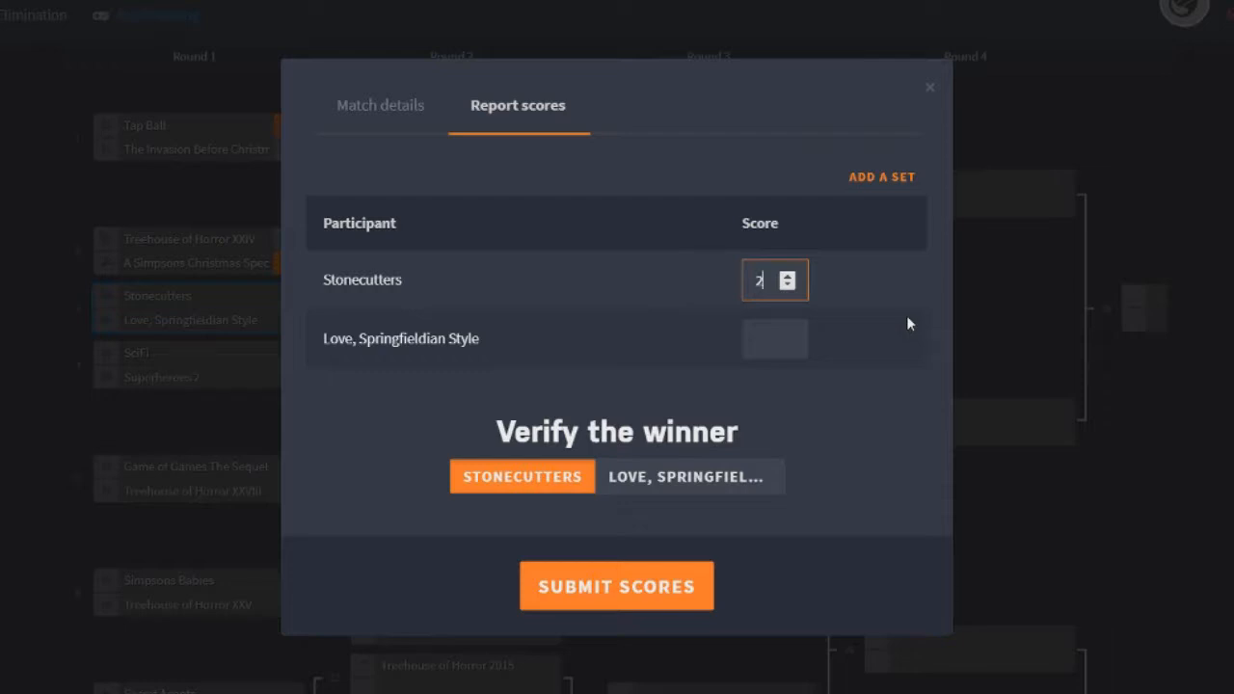
pyautogui.write('2')
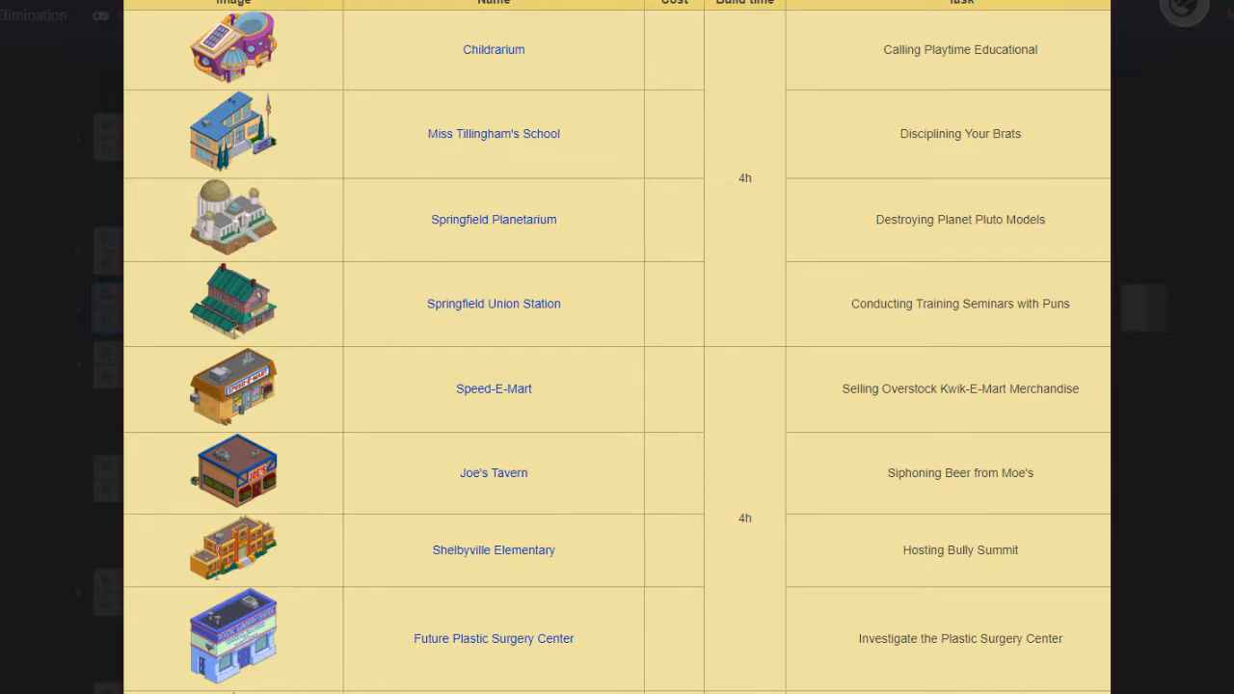
# Set Love, Springfieldian Style's score to 1, with Stonecutters at 2
pyautogui.scroll(-3)
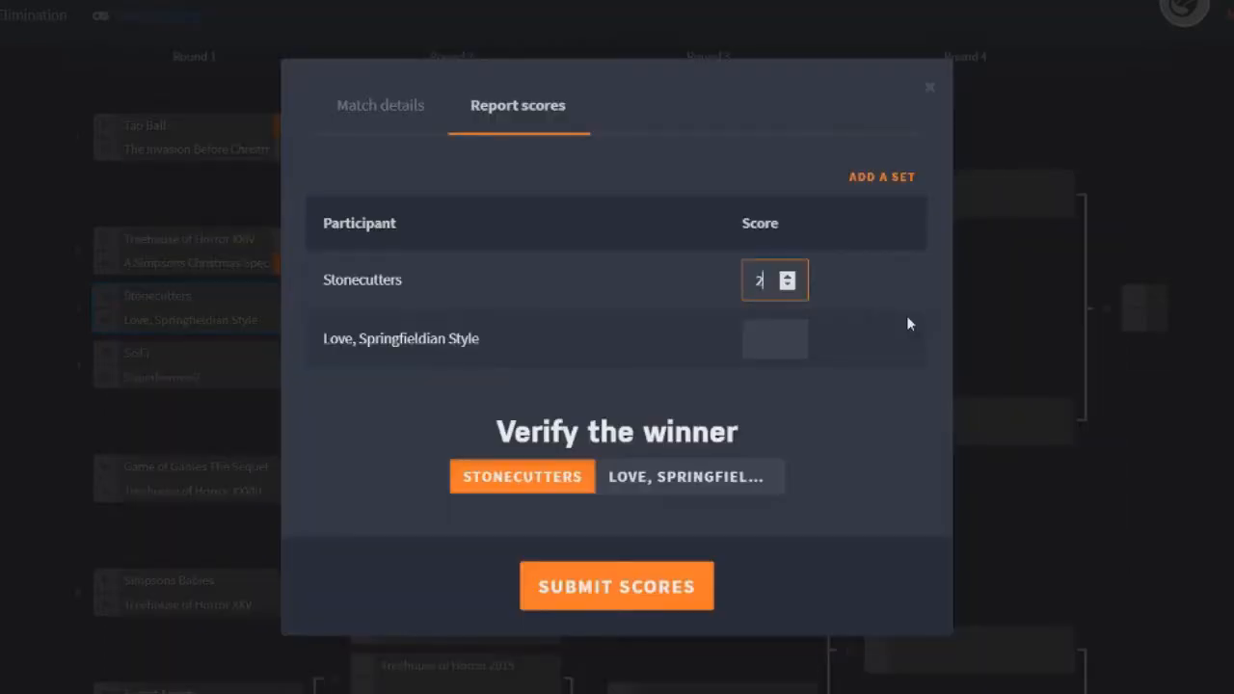
pyautogui.click(773, 338)
pyautogui.write('1')
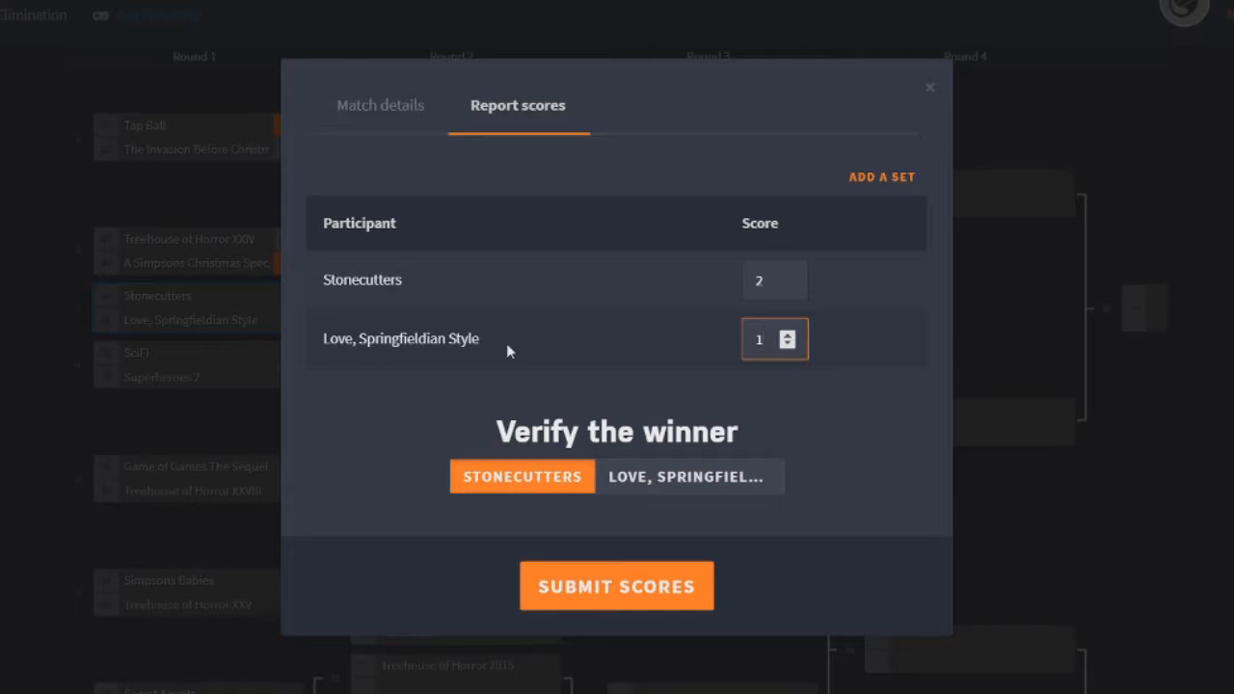
# Raise Stonecutters' score to 4 against Love, Springfieldian Style's 1, keeping Stonecutters as winner
pyautogui.click(762, 340)
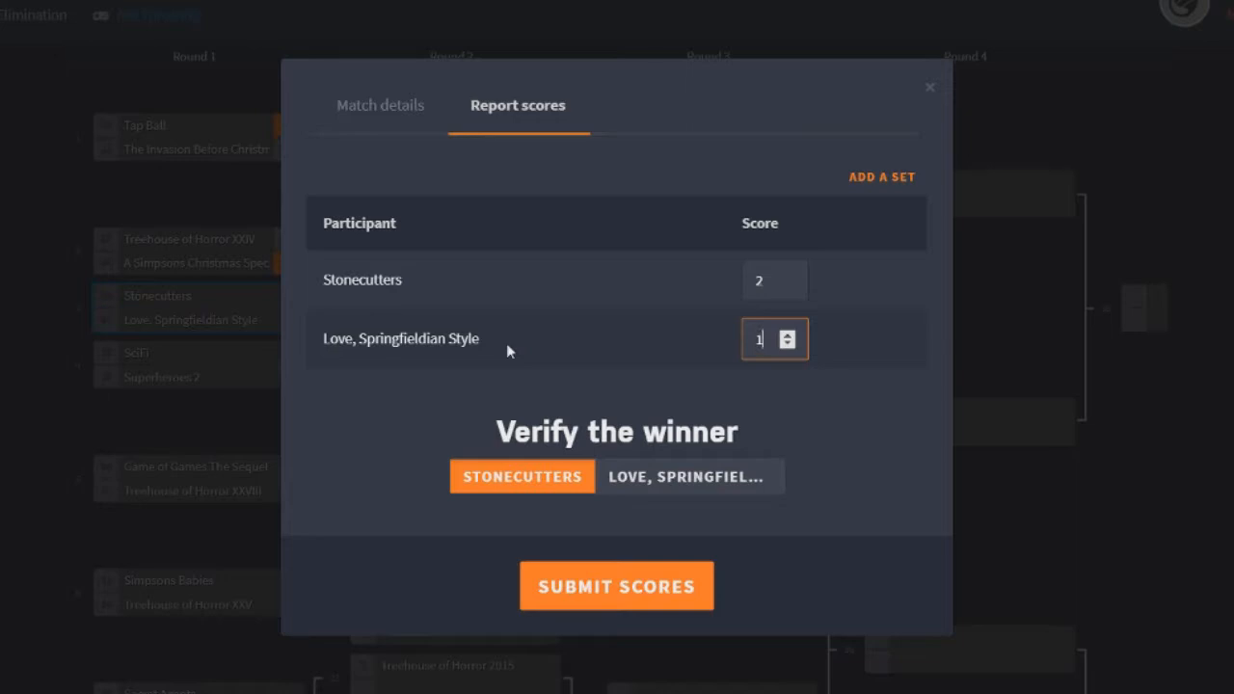
pyautogui.moveTo(926, 248)
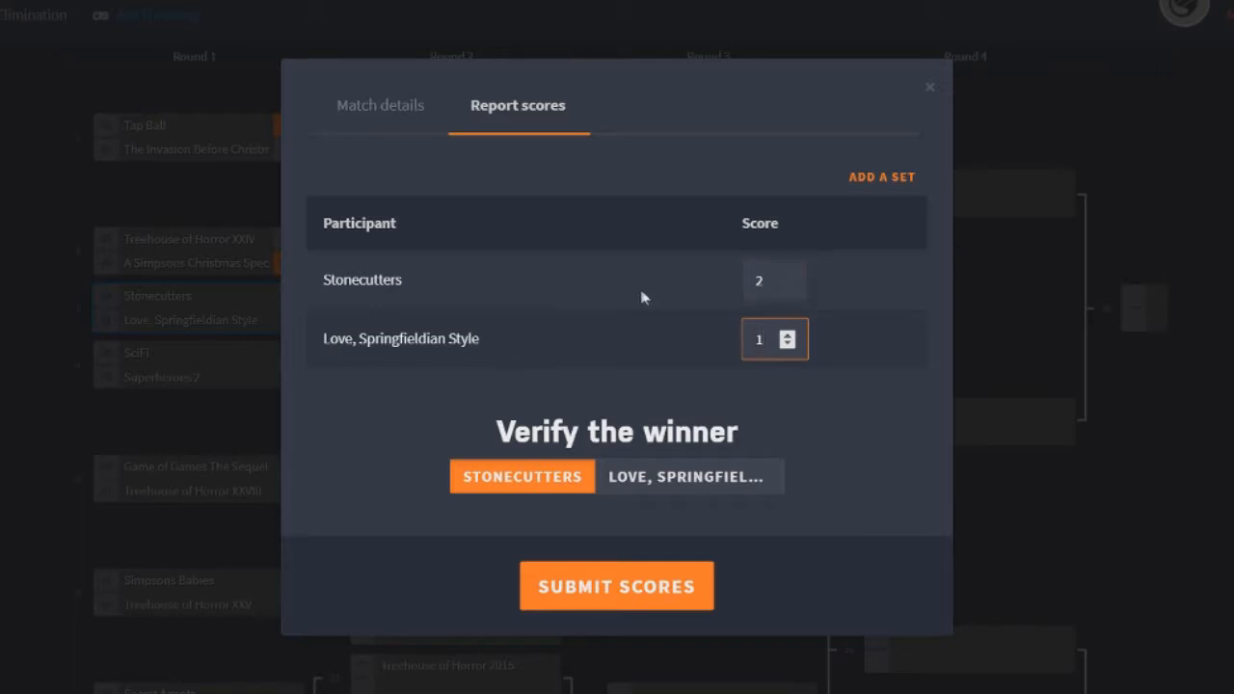
pyautogui.moveTo(827, 268)
pyautogui.write('3')
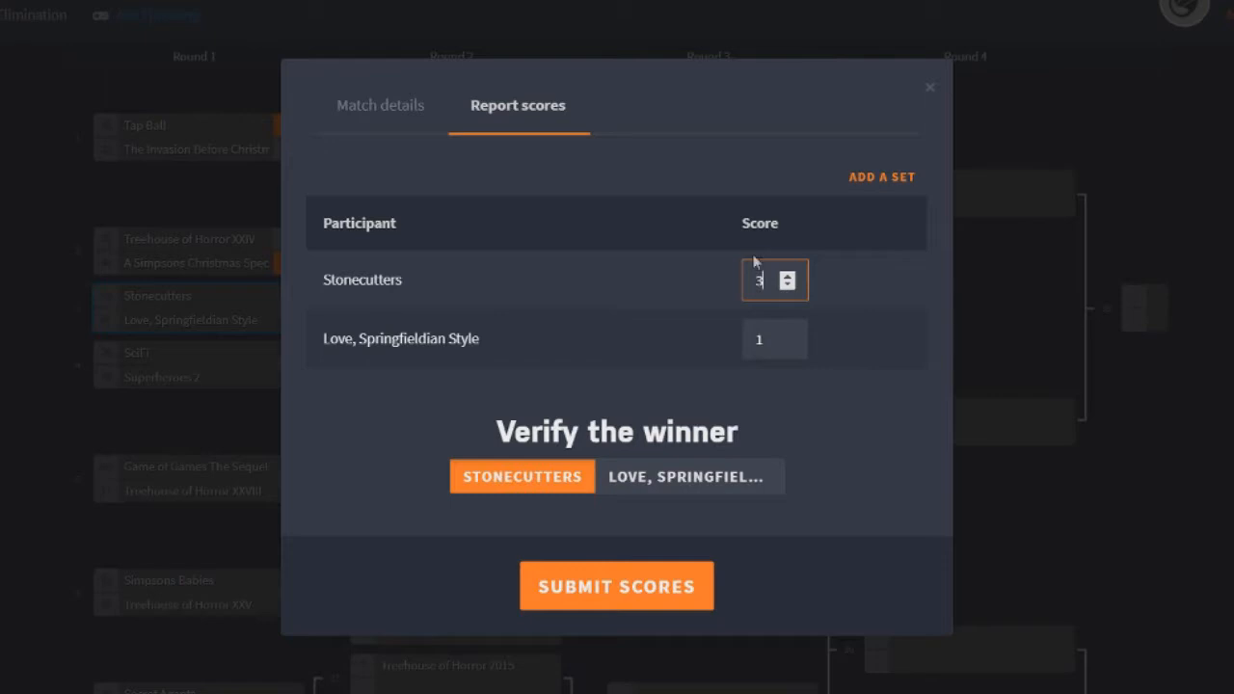
pyautogui.moveTo(649, 269)
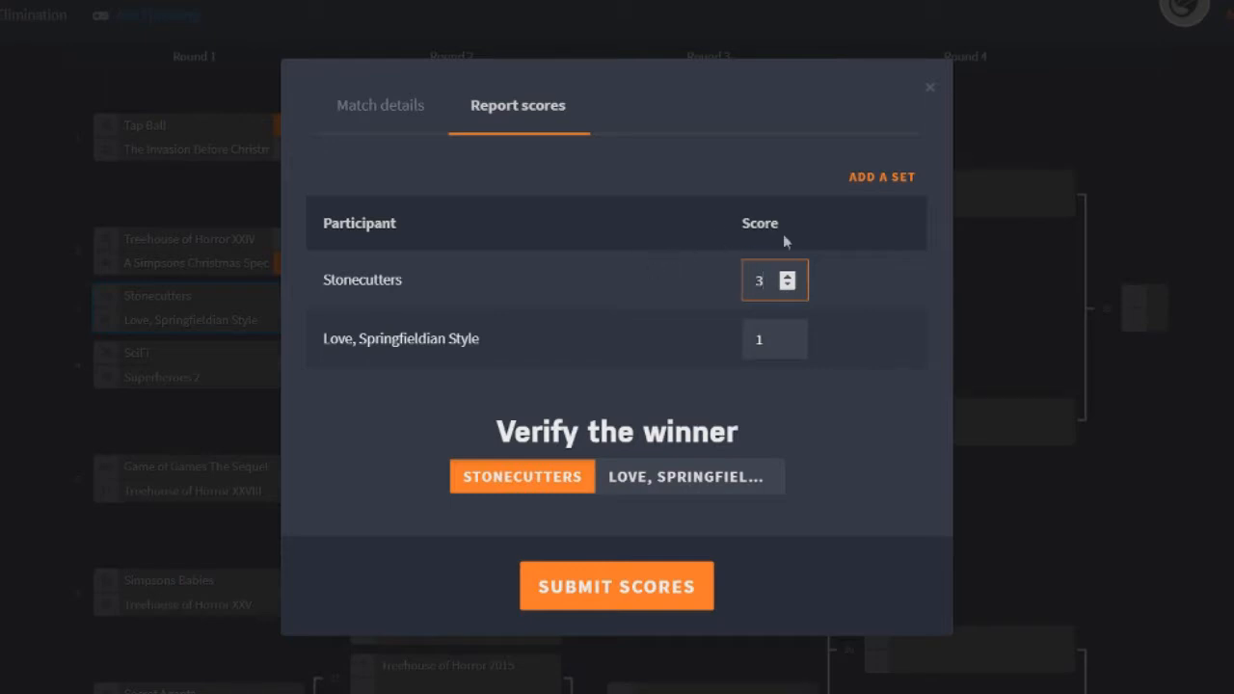
pyautogui.moveTo(662, 344)
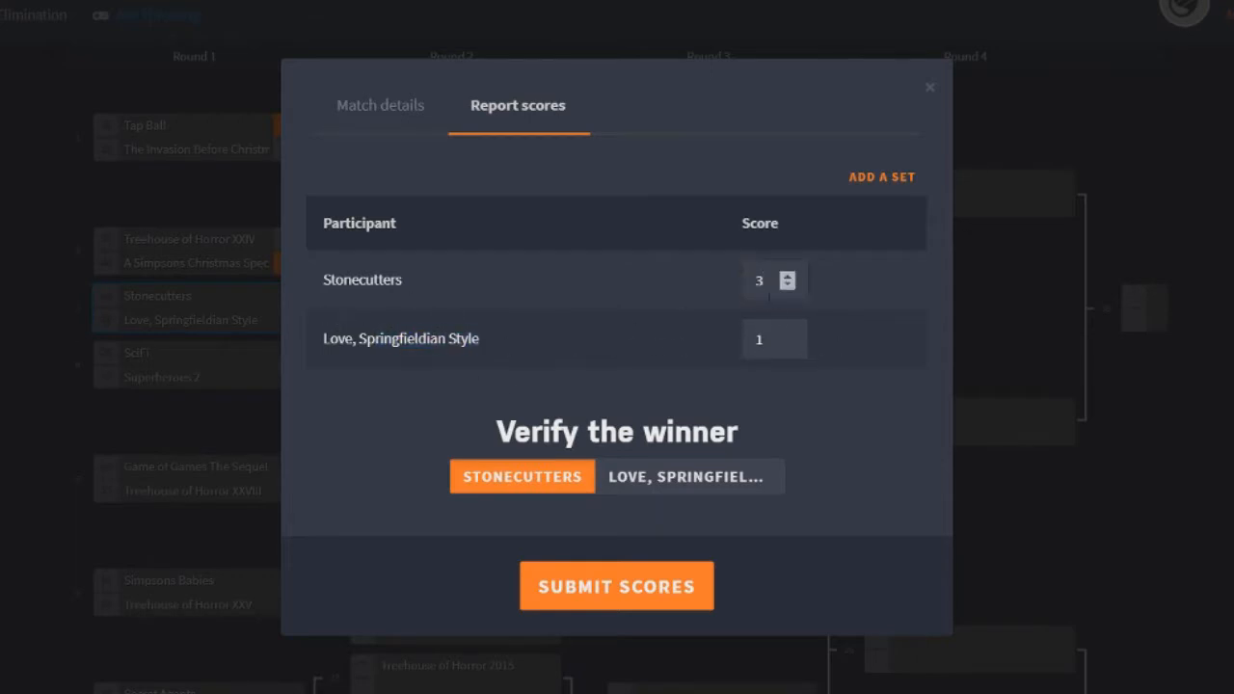
pyautogui.click(787, 275)
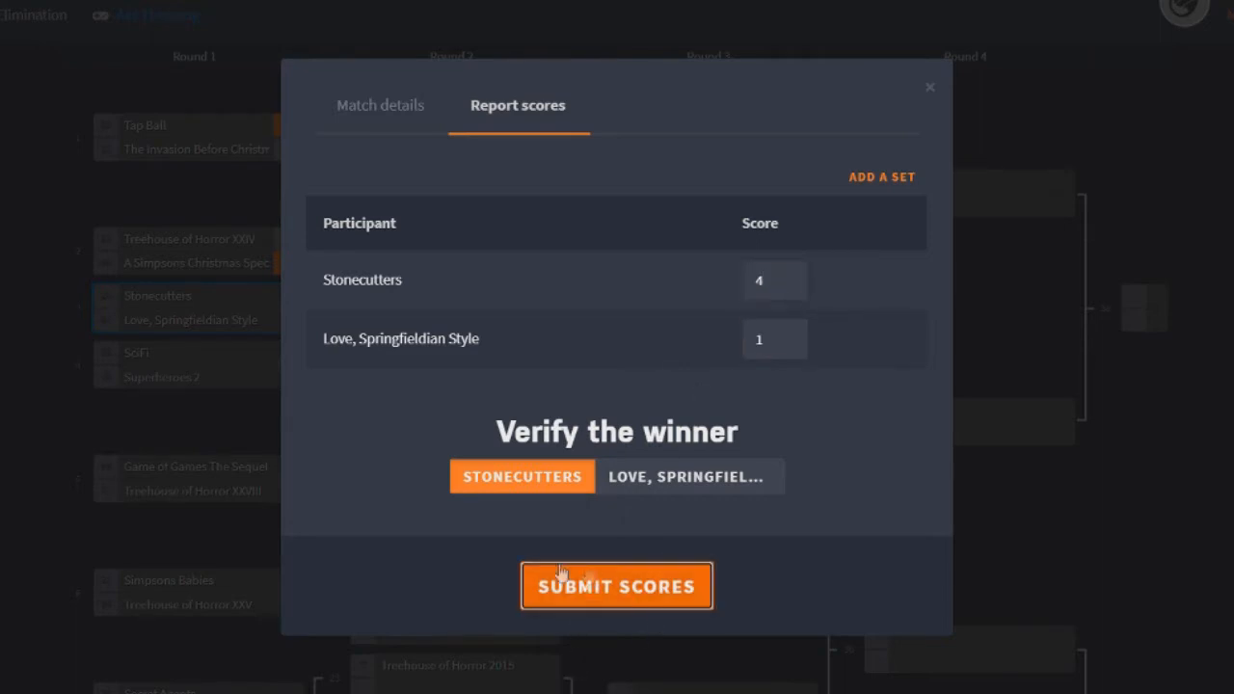
# Submit the 4–1 Stonecutters result and check the updated bracket
pyautogui.click(616, 585)
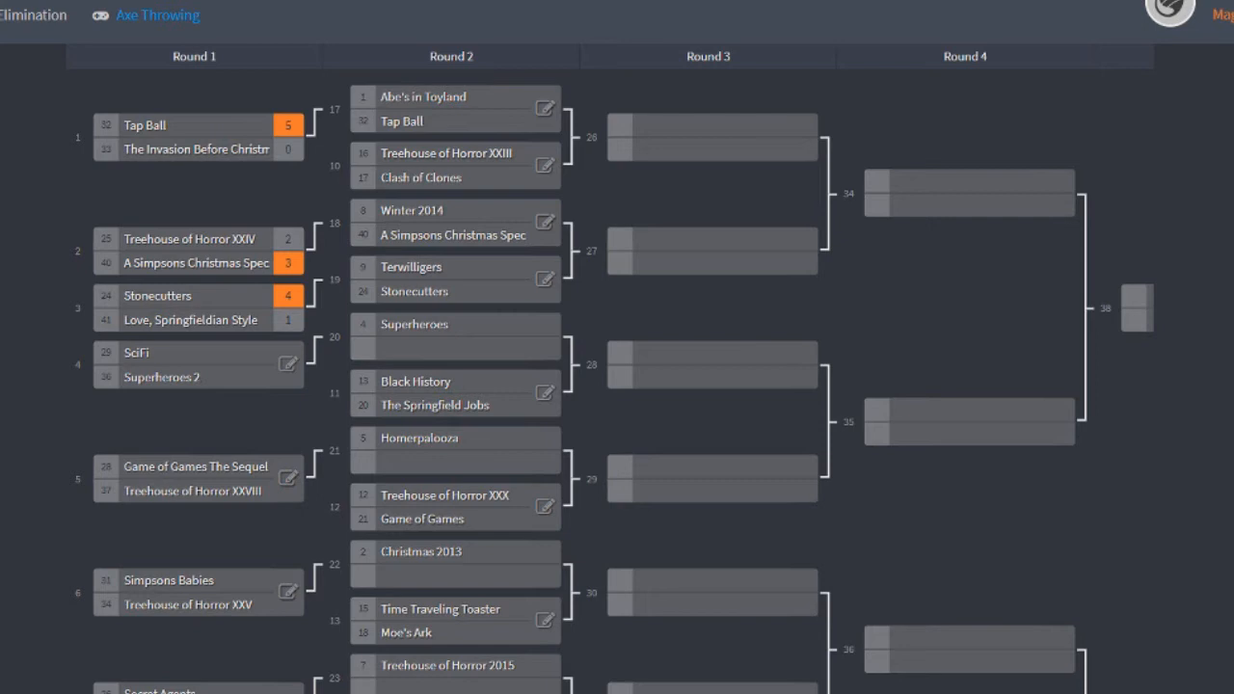
pyautogui.scroll(-3)
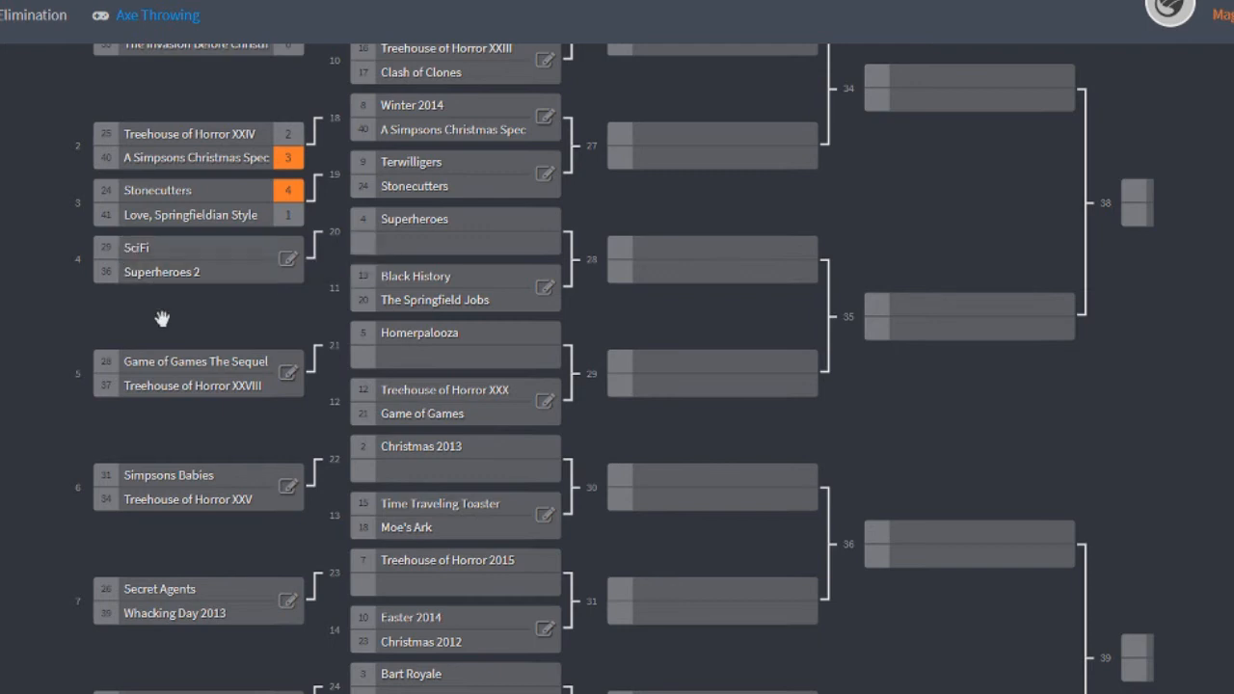
pyautogui.scroll(3)
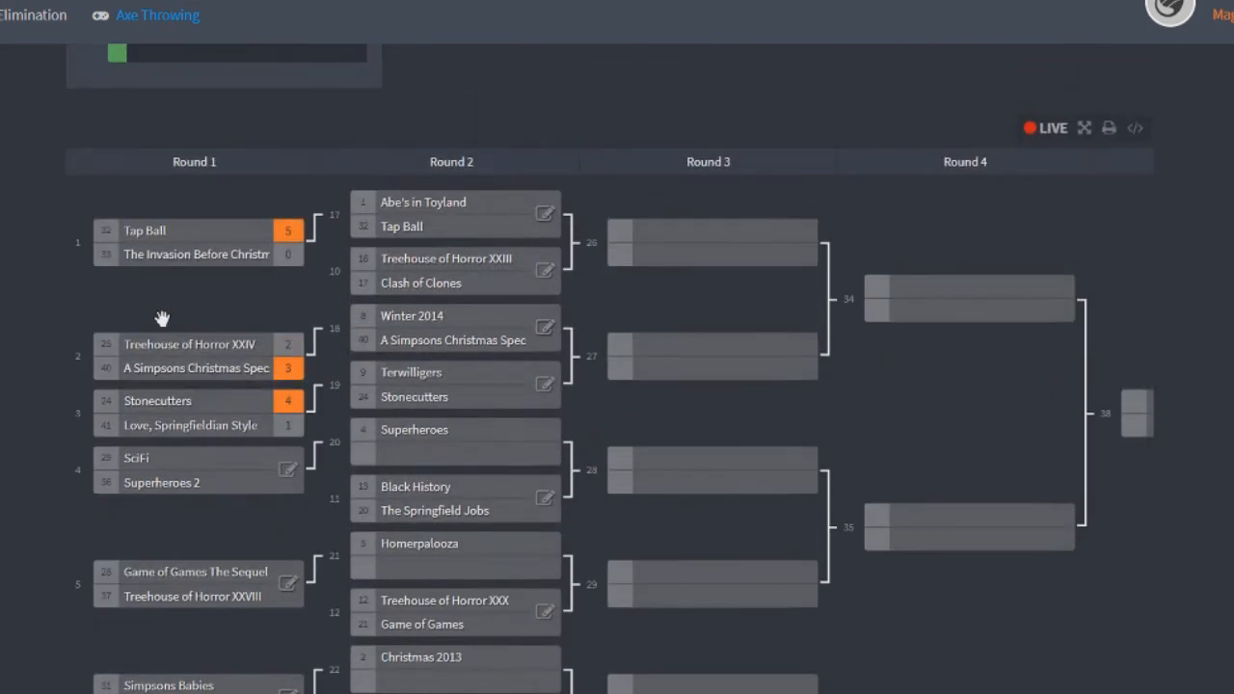
pyautogui.scroll(-3)
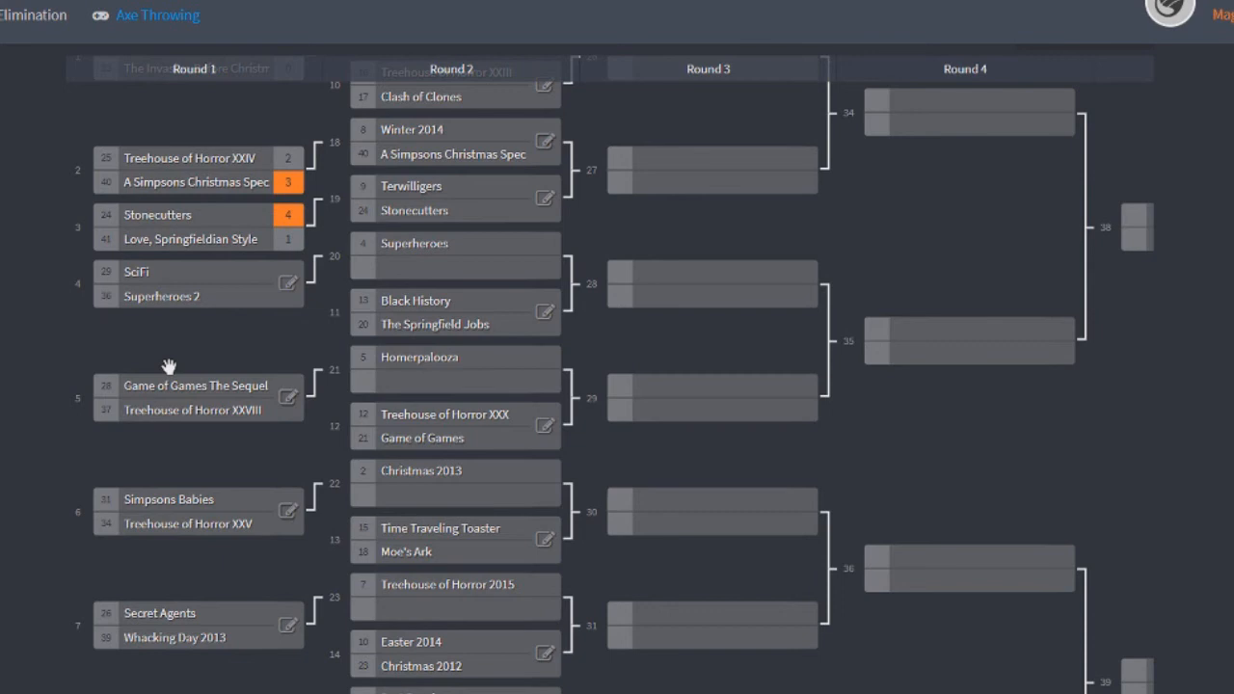